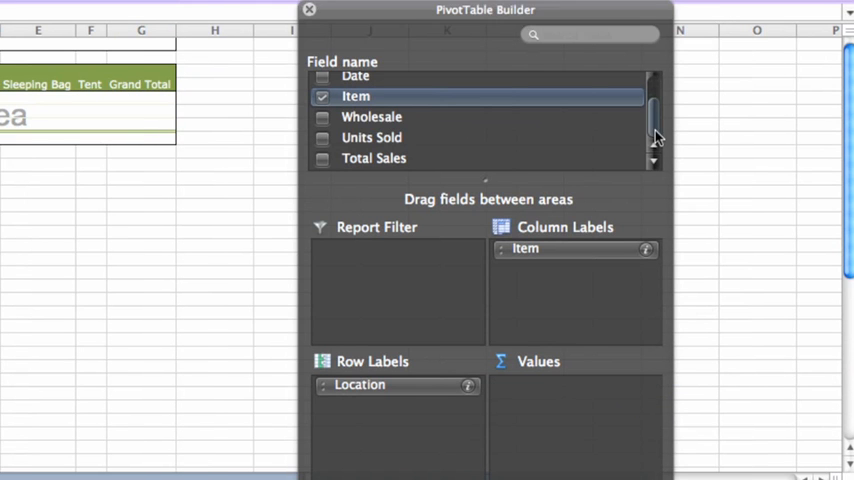
Drag the Total Sales field into the Values area to sum sales by location and item.
drag(374, 158, 550, 334)
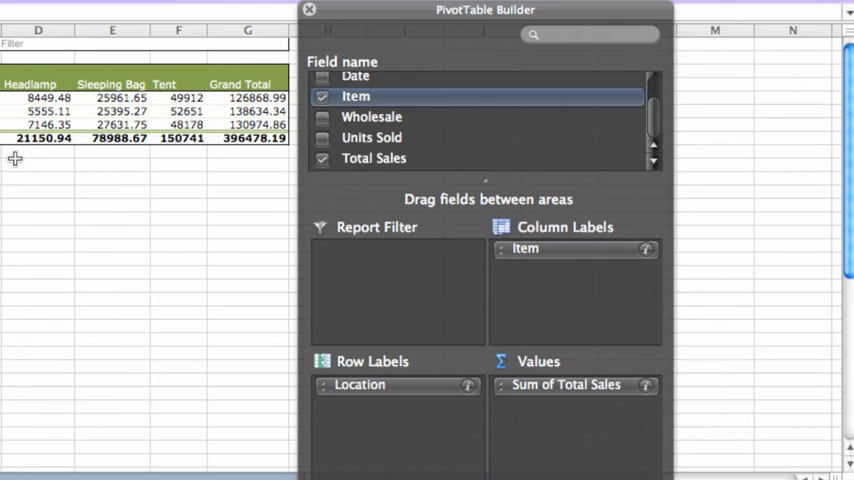
mouse_move(60, 176)
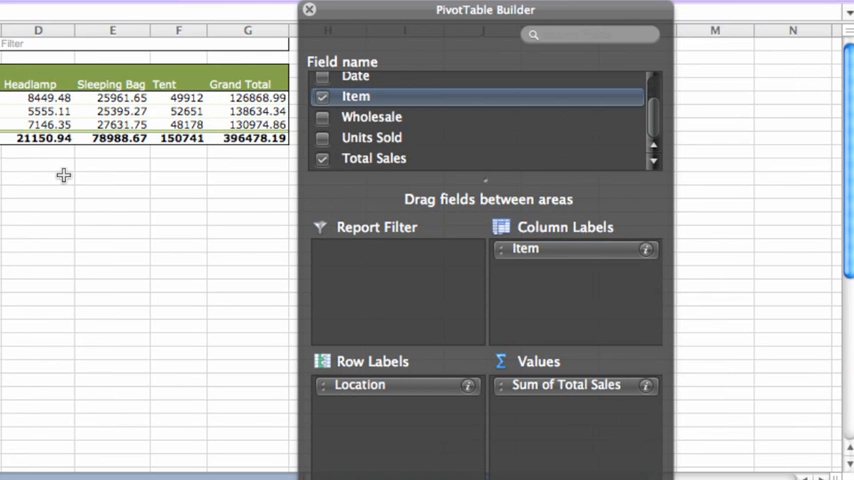
Change the Sum of Total Sales value field to summarize by Average.
click(576, 384)
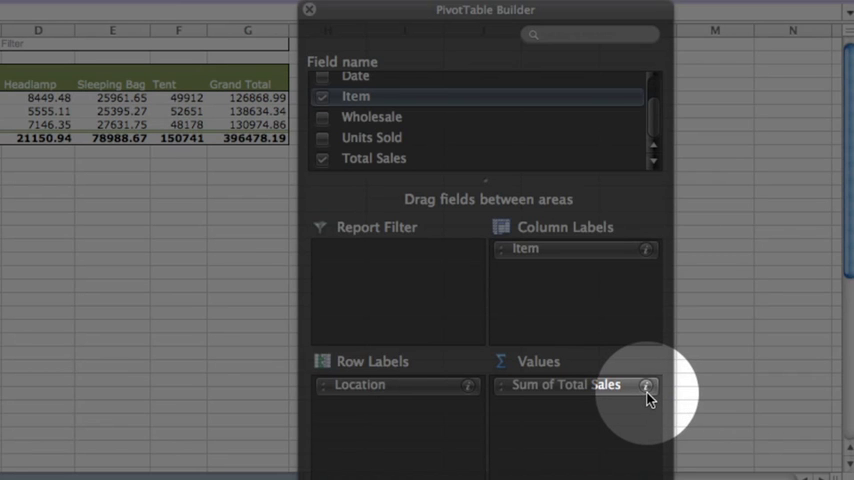
click(632, 384)
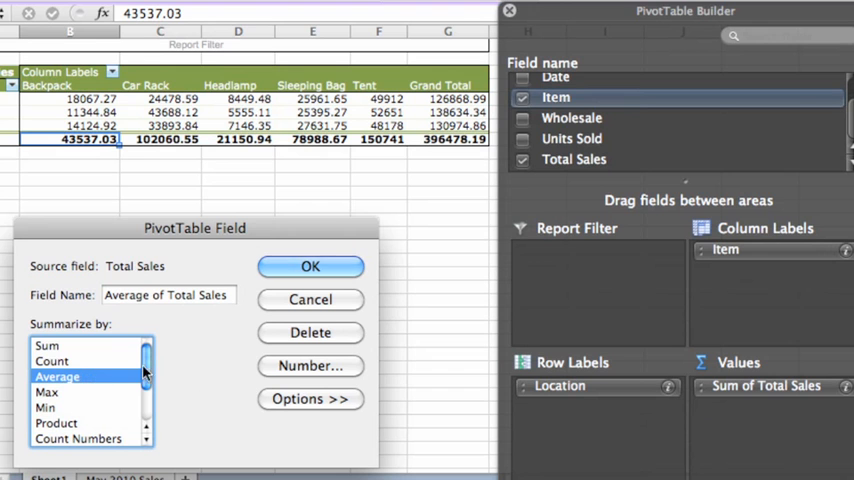
click(310, 266)
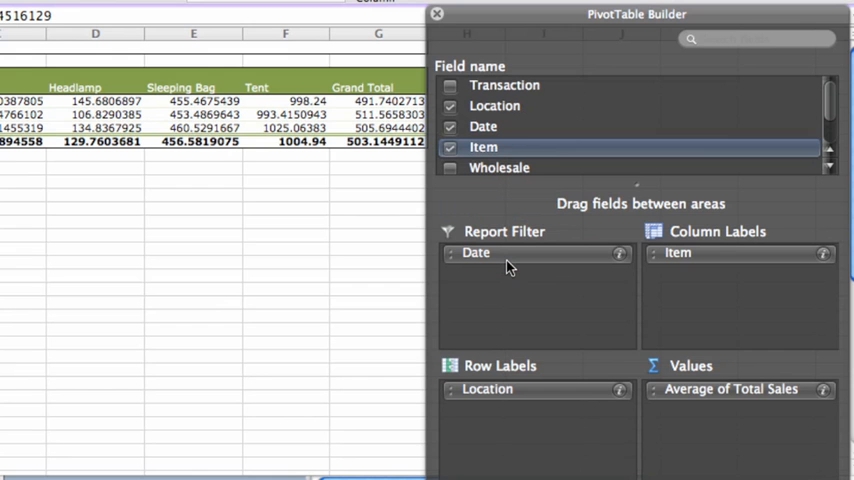
Close the PivotTable Builder with Date set as the report filter.
click(436, 16)
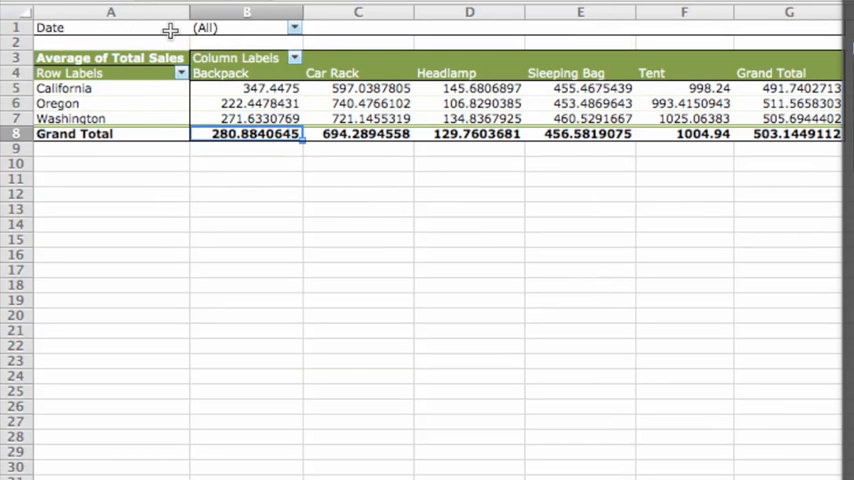
Filter the pivot table's Date to show only 5-May.
click(292, 24)
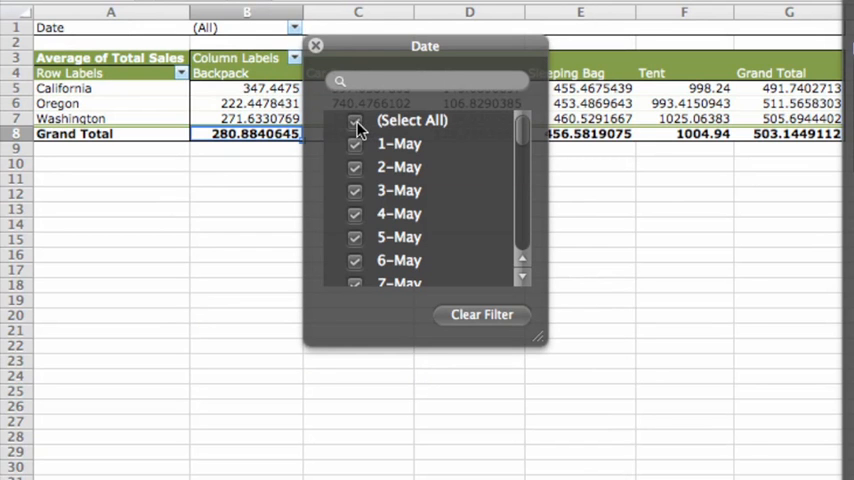
click(356, 120)
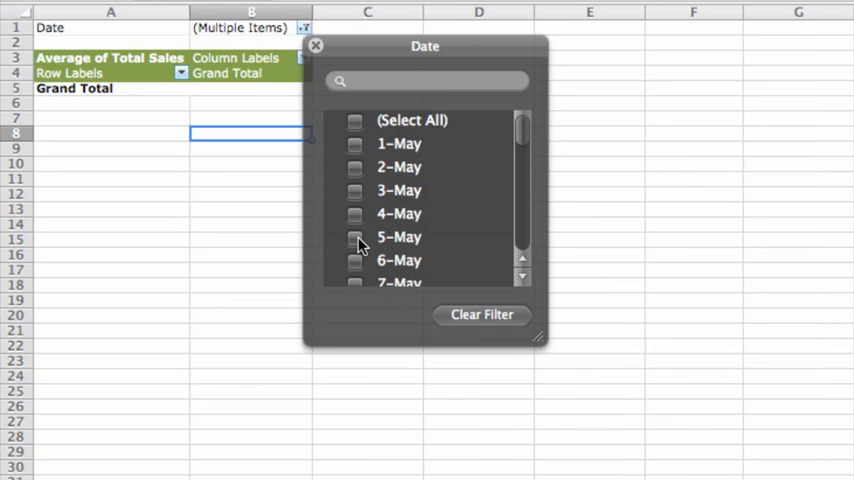
click(356, 236)
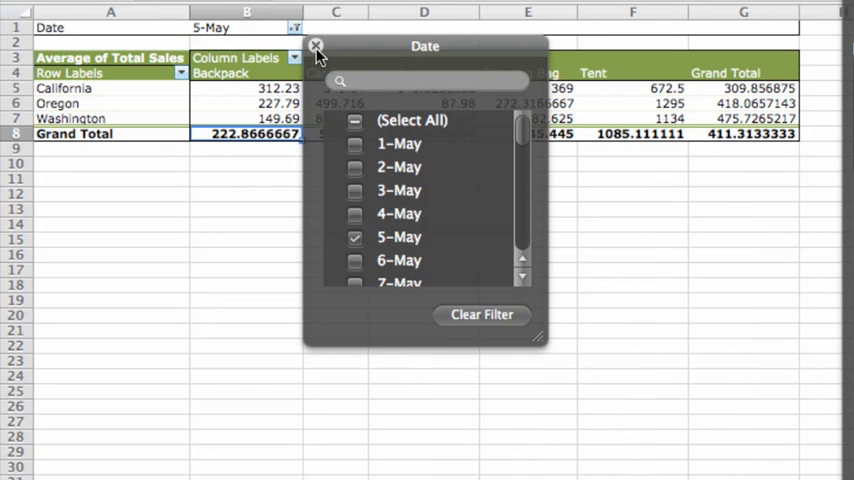
click(316, 46)
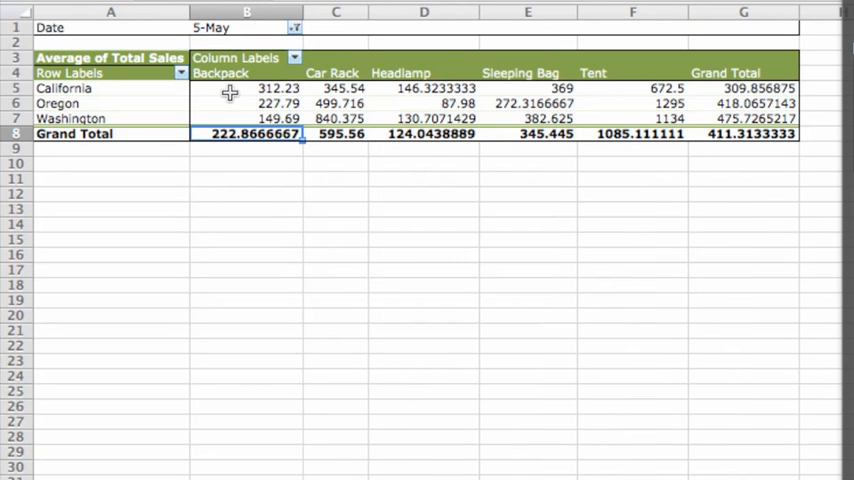
Review the recalculated Backpack averages for California and Oregon.
click(250, 88)
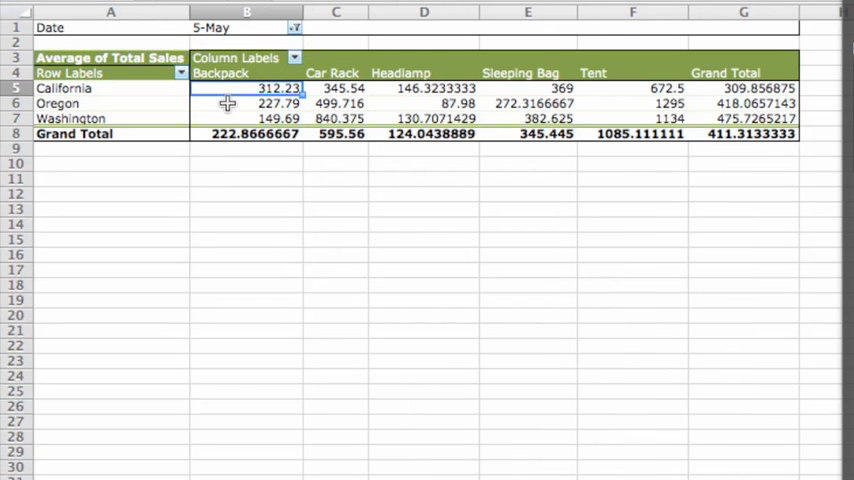
click(248, 104)
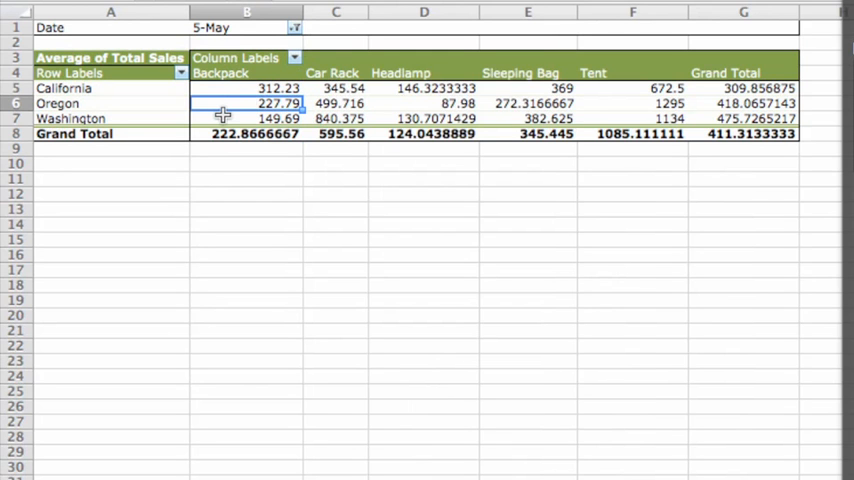